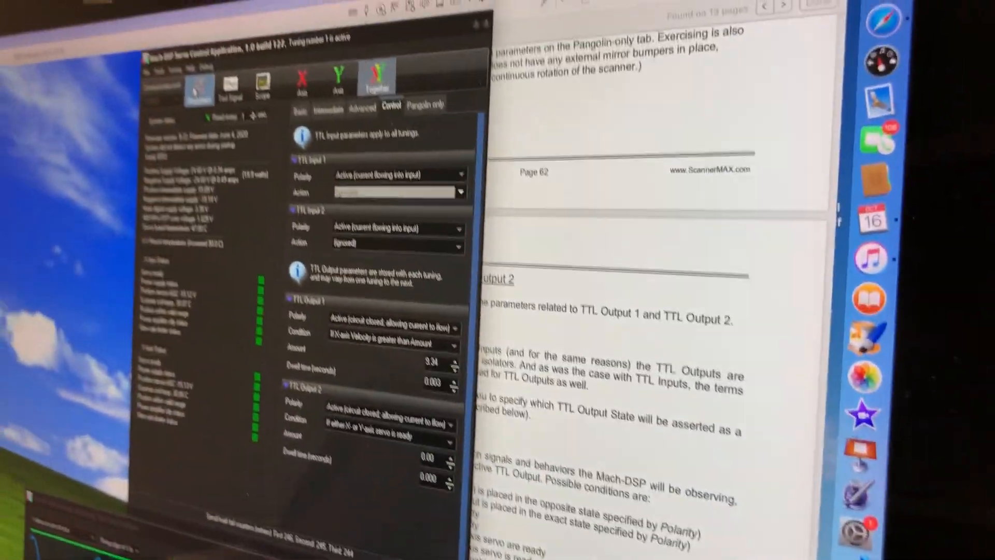
Save the current TTL output settings to Tuning number 1 from the Tuning menu.
left_click(231, 93)
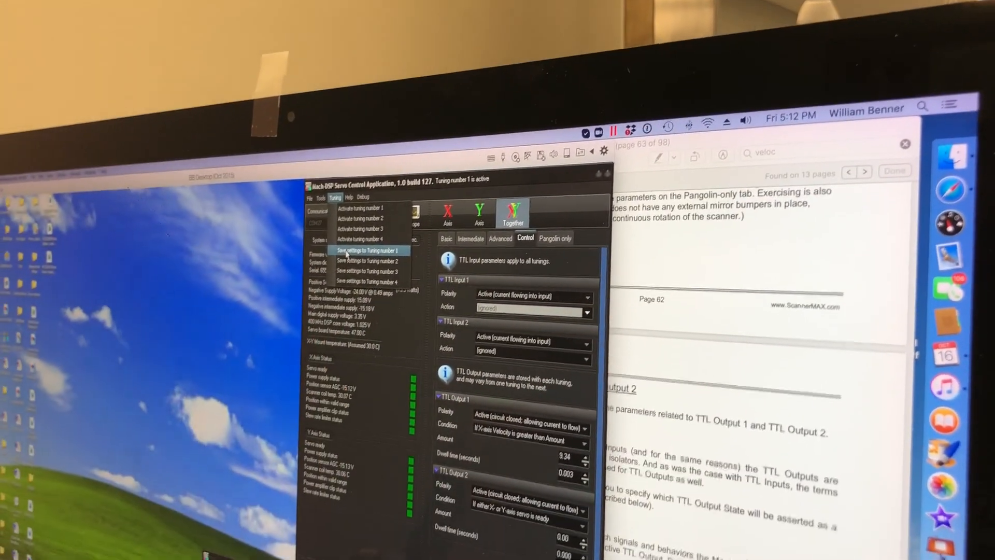
left_click(368, 250)
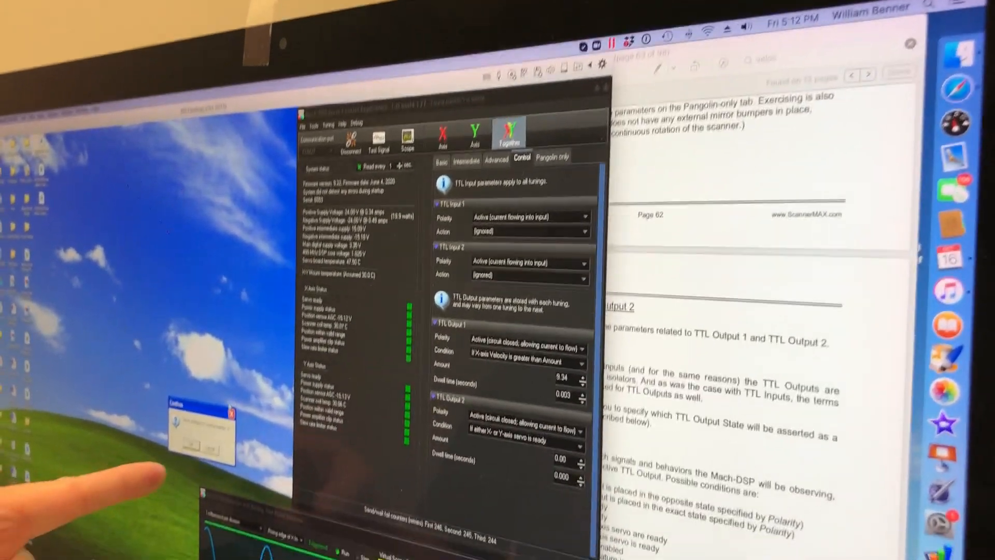